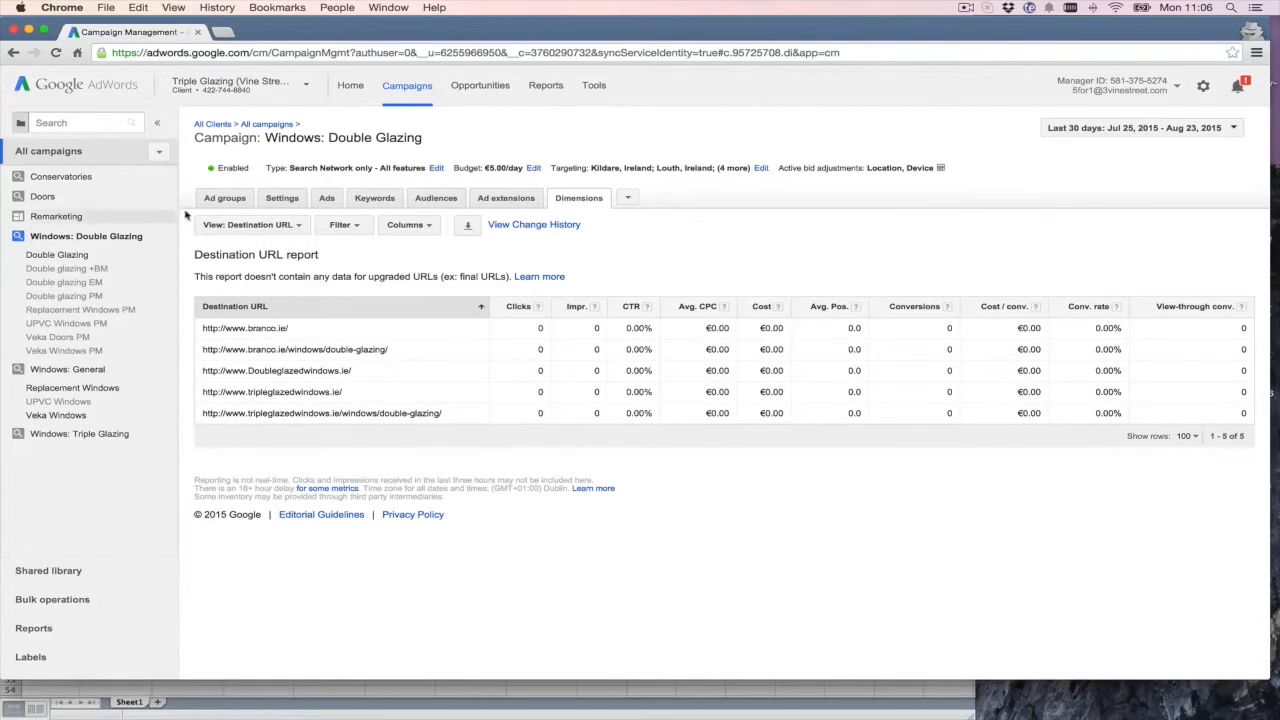
Show the UPVC Windows PM ad group's keyword performance list from the campaign tree
{"action": "left_click", "coordinate": [224, 198]}
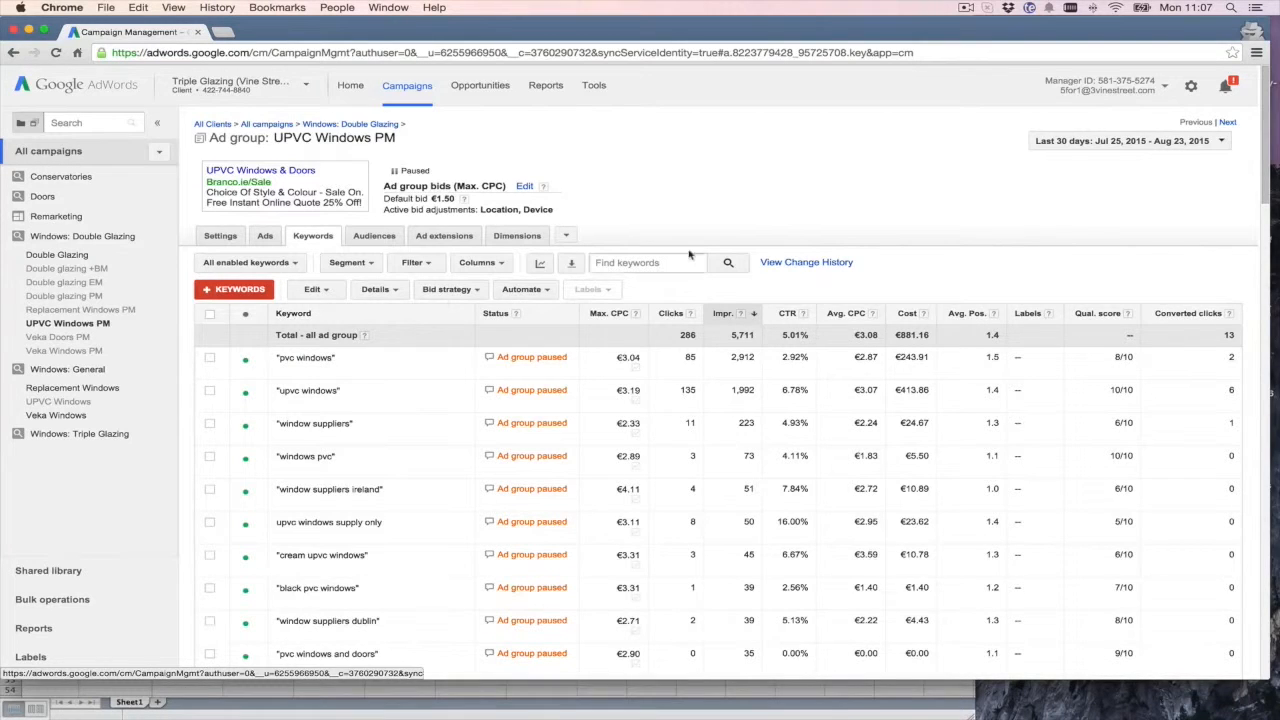
Order the keywords by clicks, descending, so 'upvc windows' (135 clicks) leads
{"action": "scroll", "scroll_direction": "down", "scroll_amount": 3}
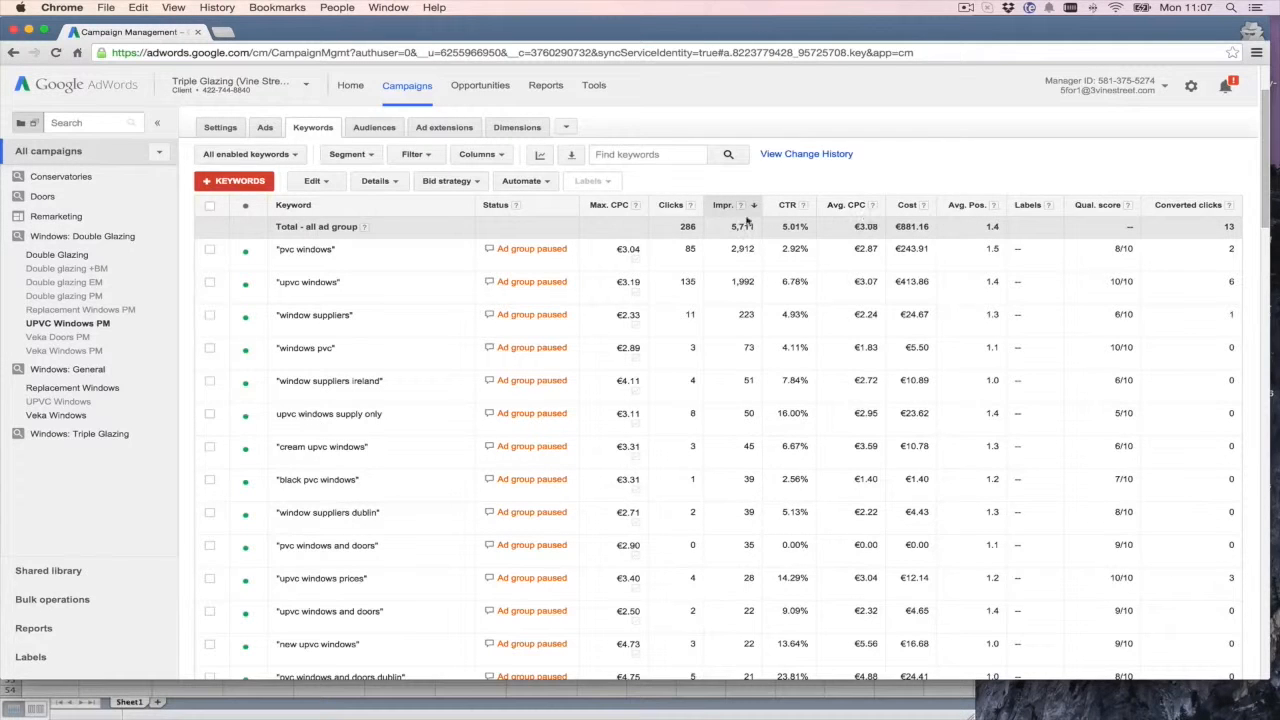
{"action": "left_click", "coordinate": [672, 204]}
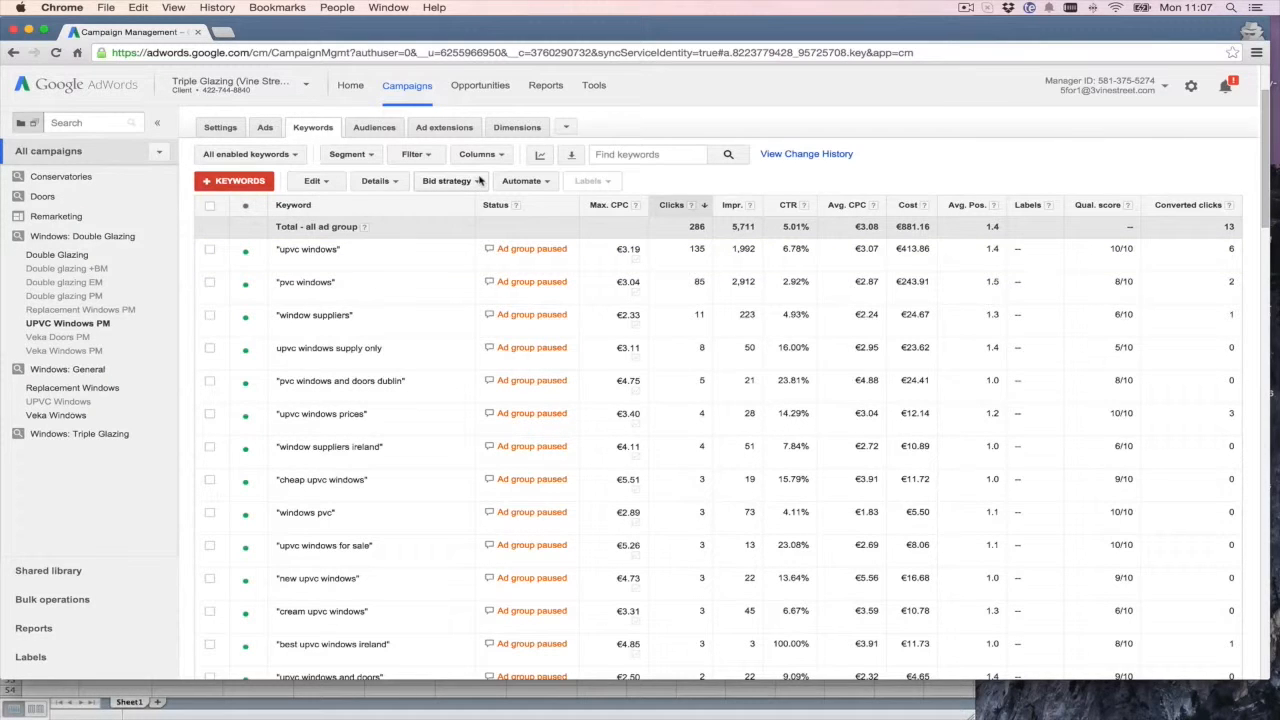
Add the Cost / converted click conversion column to the keyword table
{"action": "left_click", "coordinate": [480, 154]}
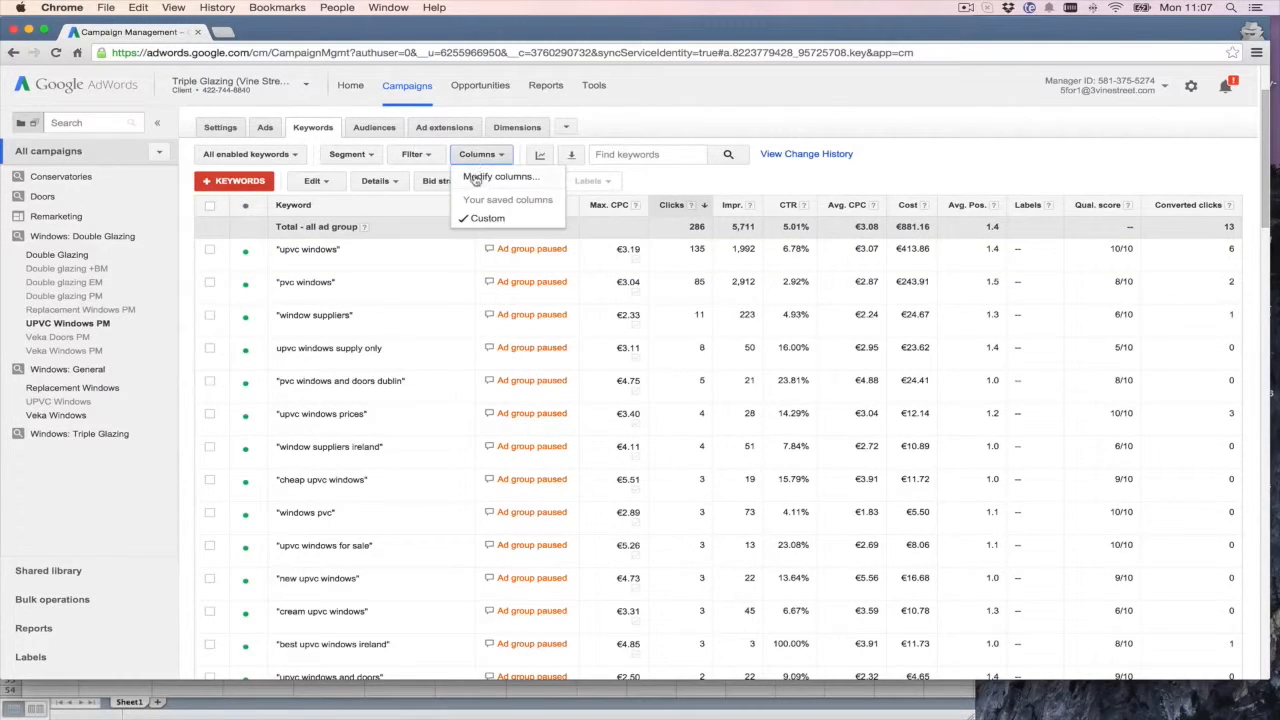
{"action": "left_click", "coordinate": [500, 176]}
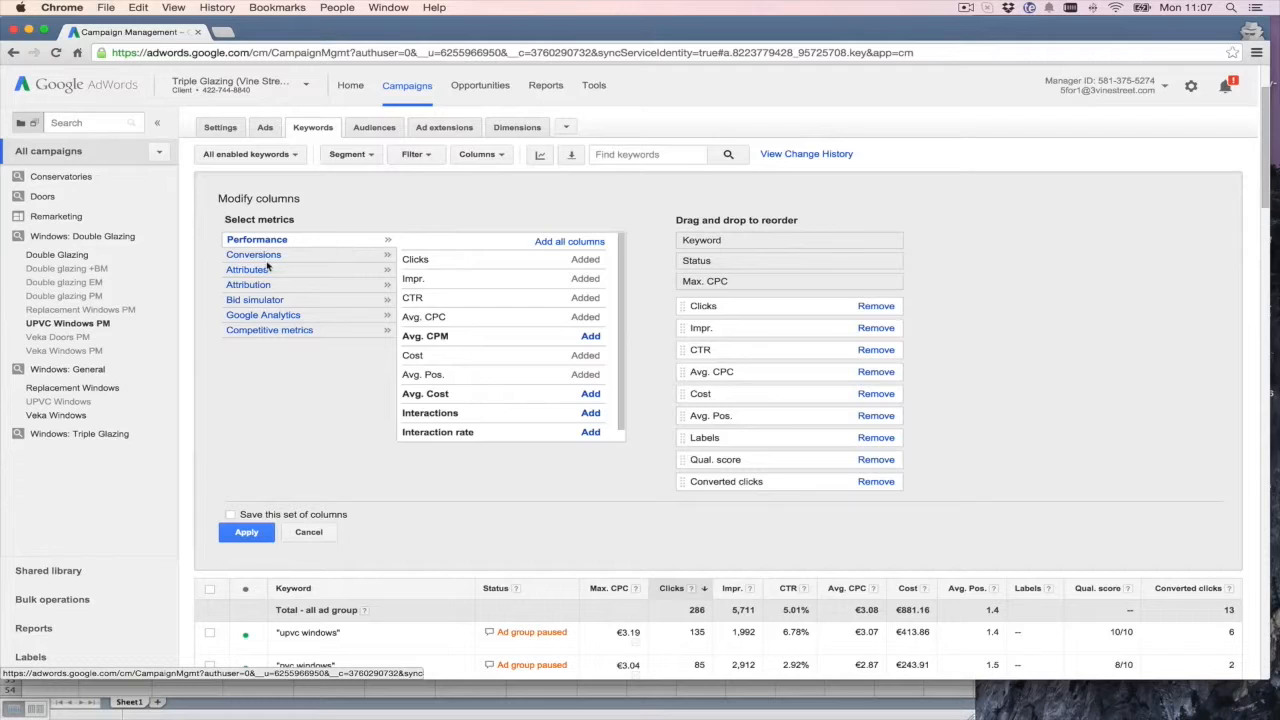
{"action": "left_click", "coordinate": [252, 254]}
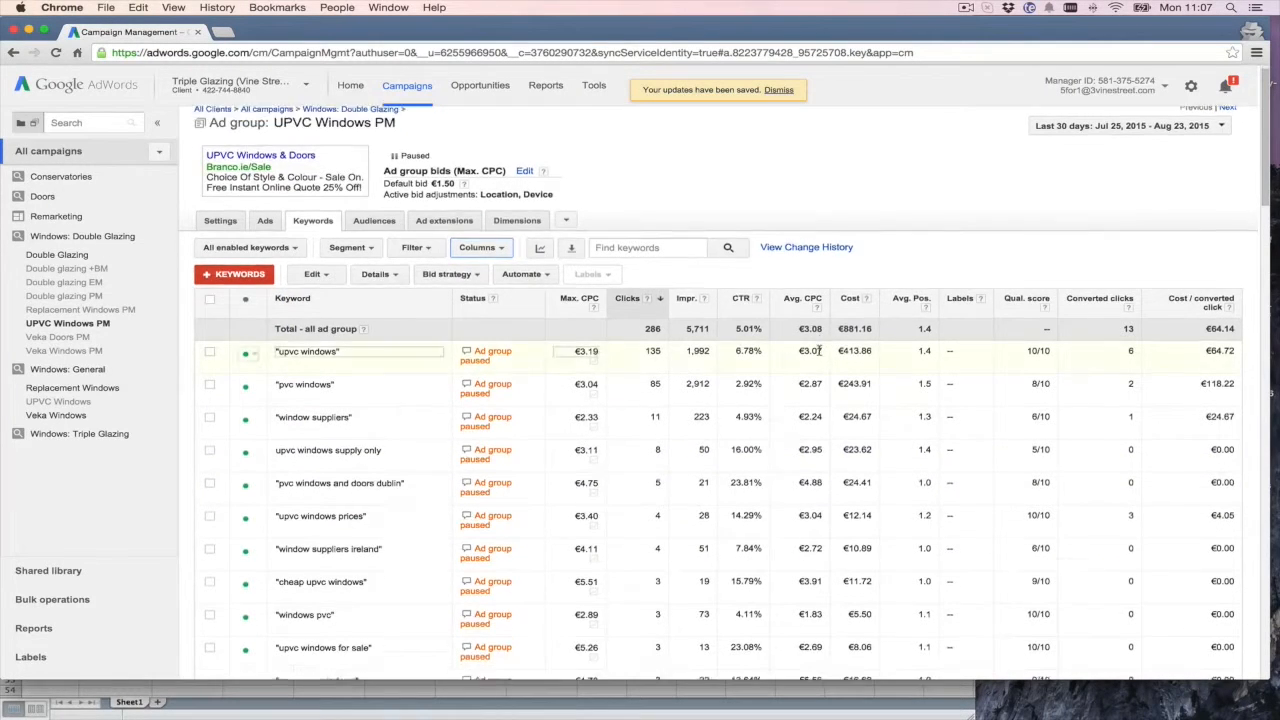
Tick the 'upvc windows' and 'pvc windows' keyword rows together
{"action": "scroll", "scroll_direction": "down", "scroll_amount": 3}
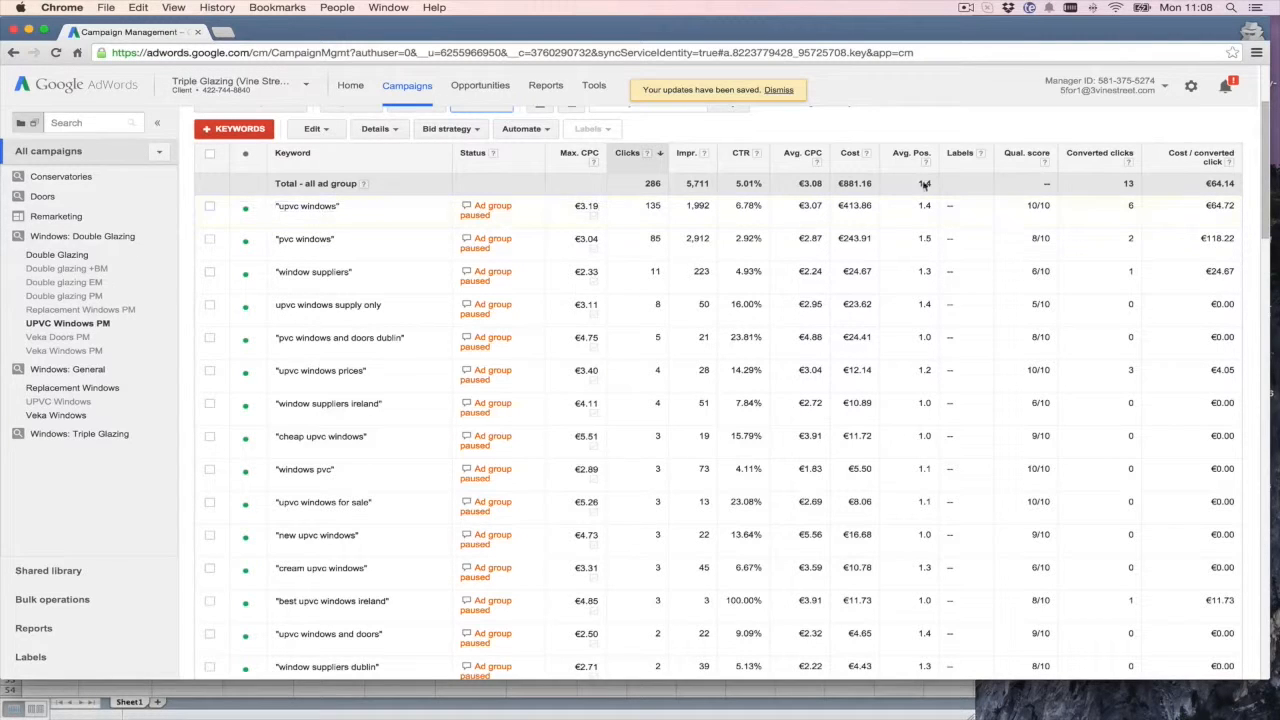
{"action": "left_click", "coordinate": [308, 204]}
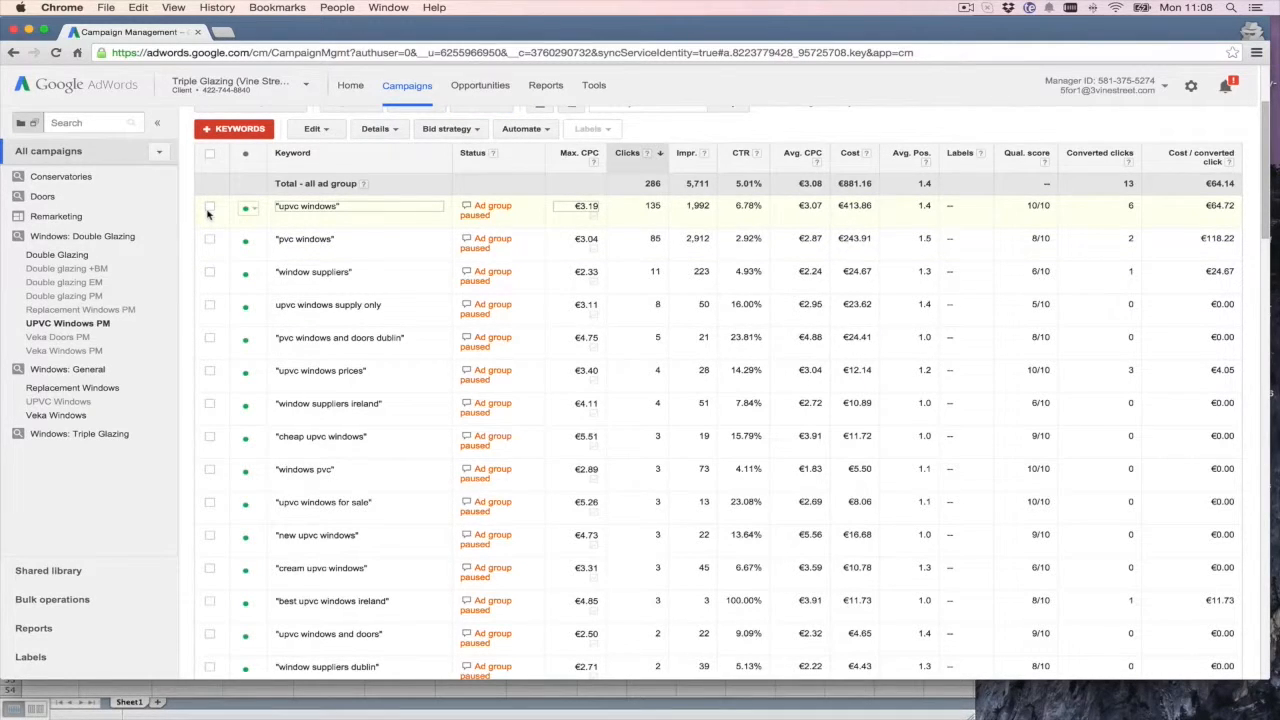
{"action": "left_click", "coordinate": [210, 204]}
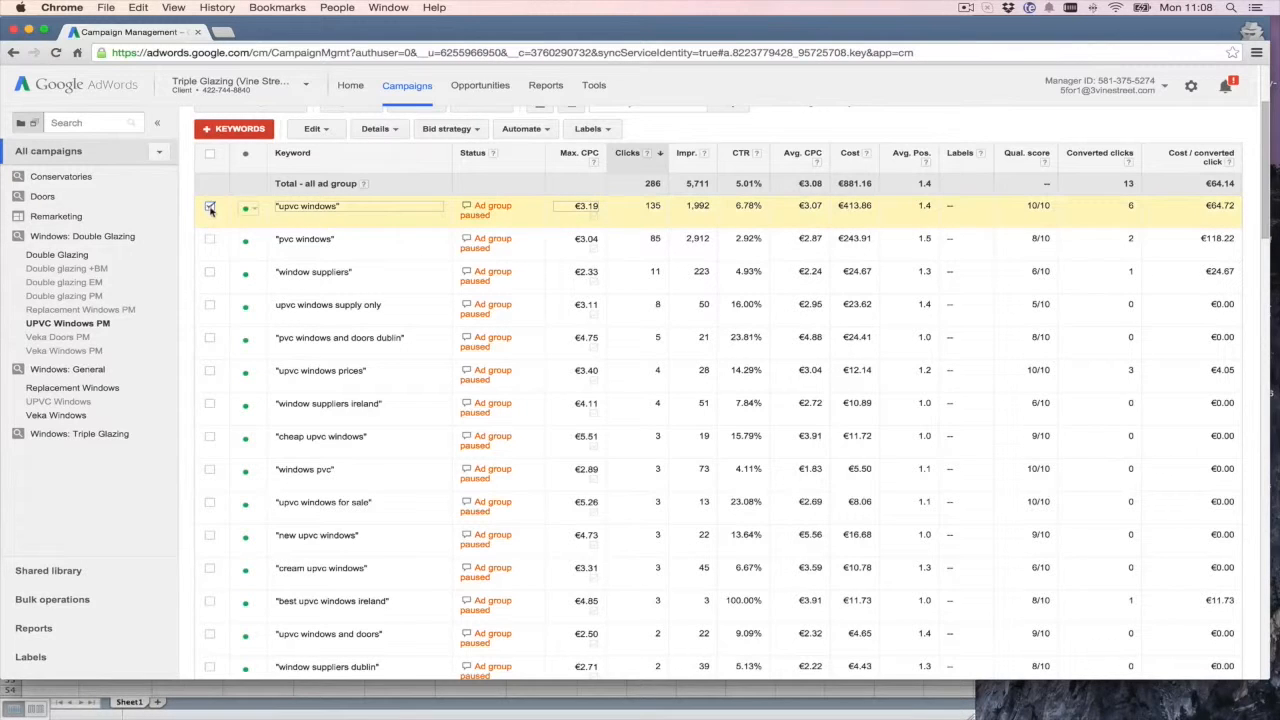
{"action": "left_click", "coordinate": [210, 240]}
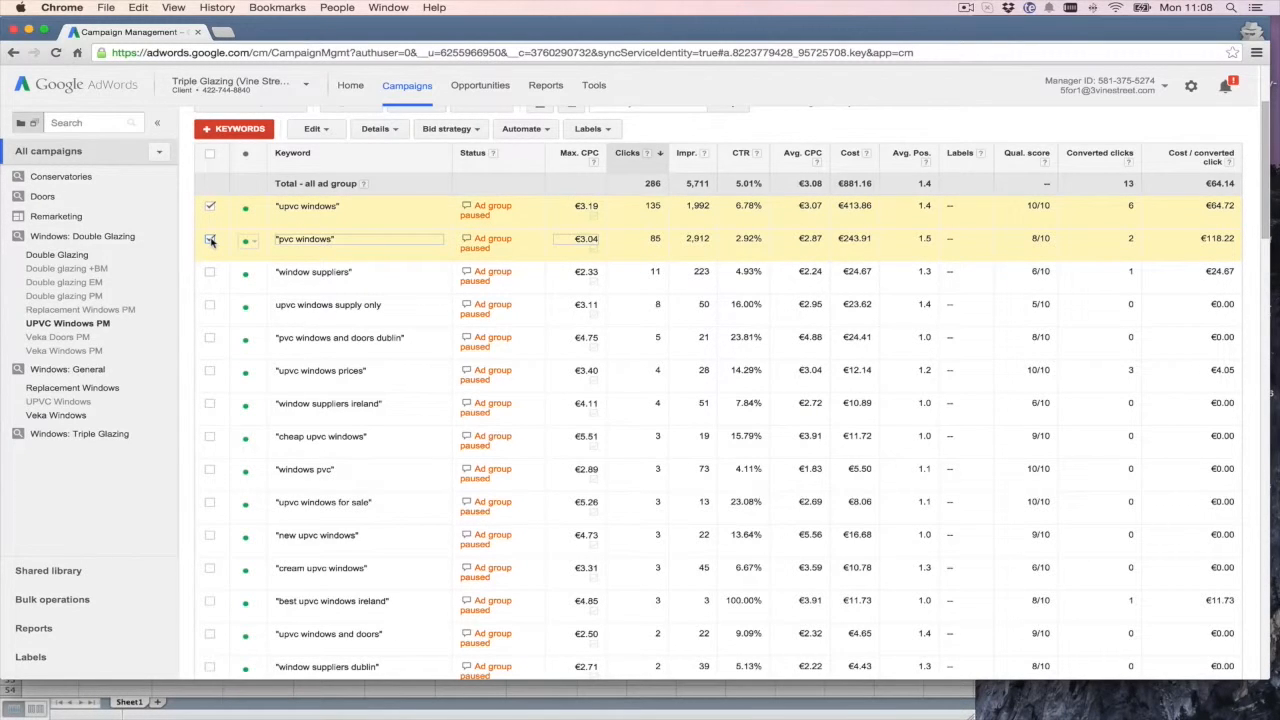
{"action": "left_click", "coordinate": [210, 238]}
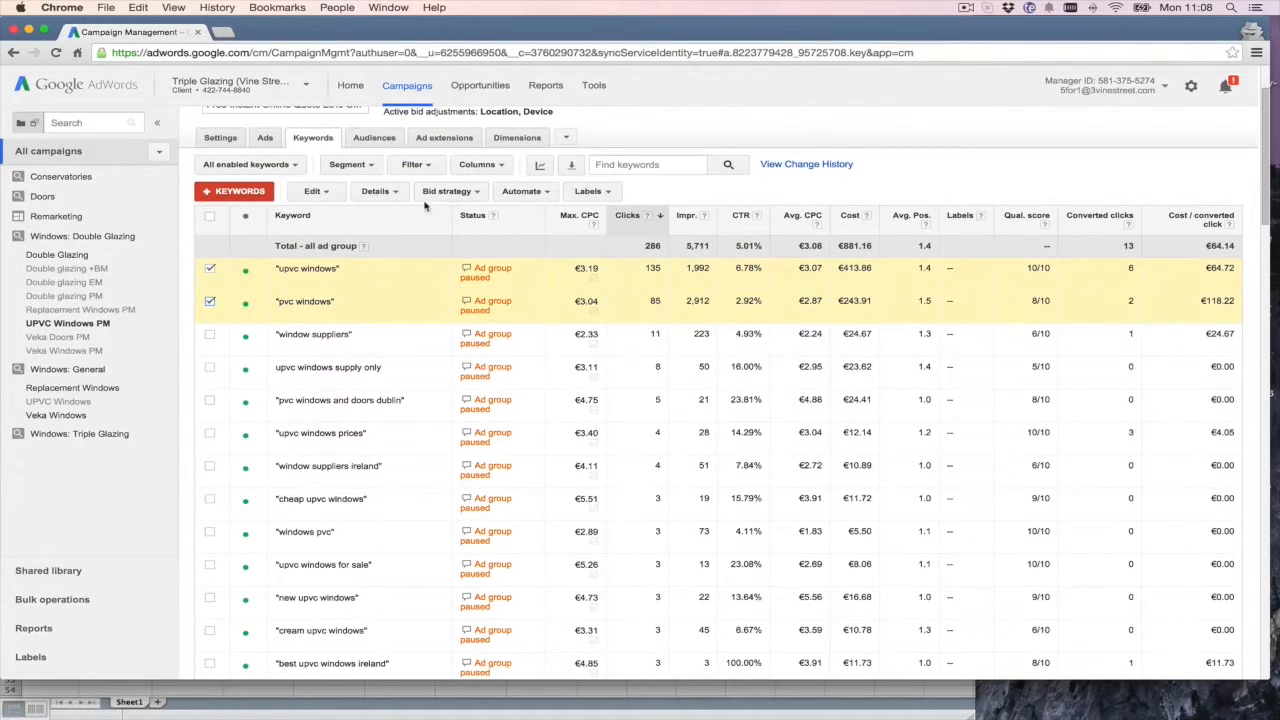
Show the search terms report for the two selected keywords, sorted by clicks
{"action": "left_click", "coordinate": [378, 192]}
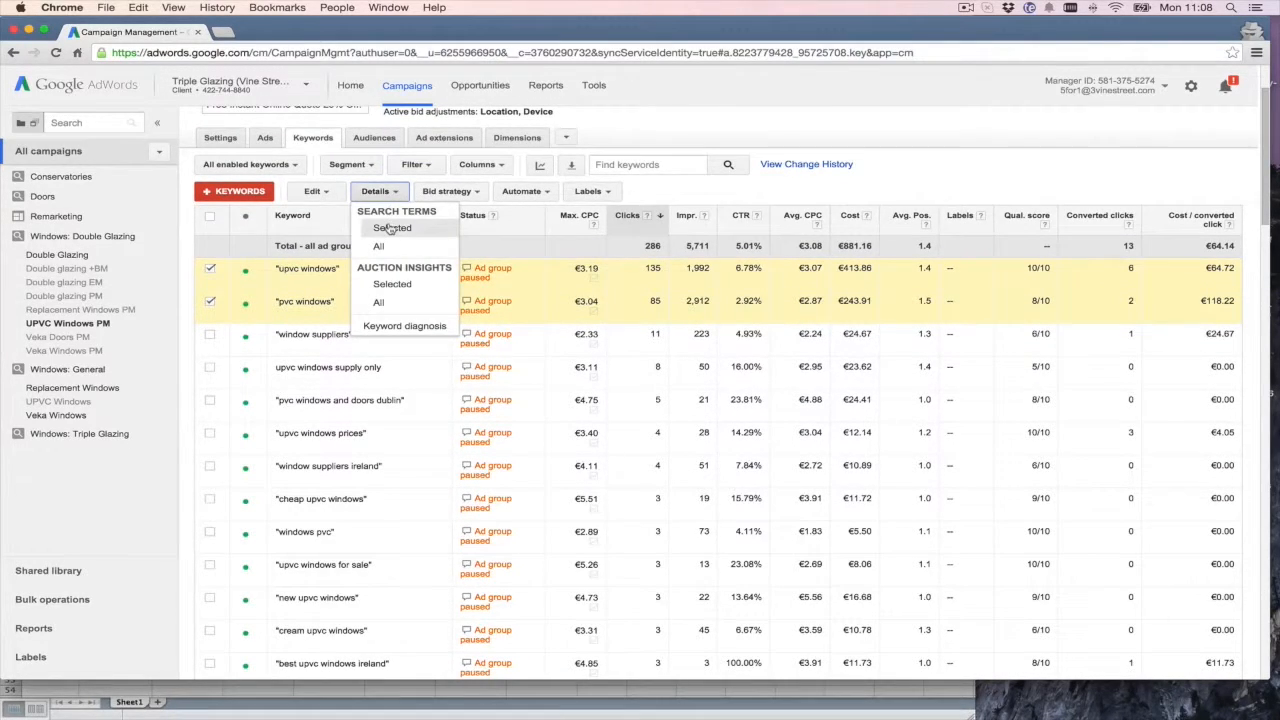
{"action": "left_click", "coordinate": [378, 246]}
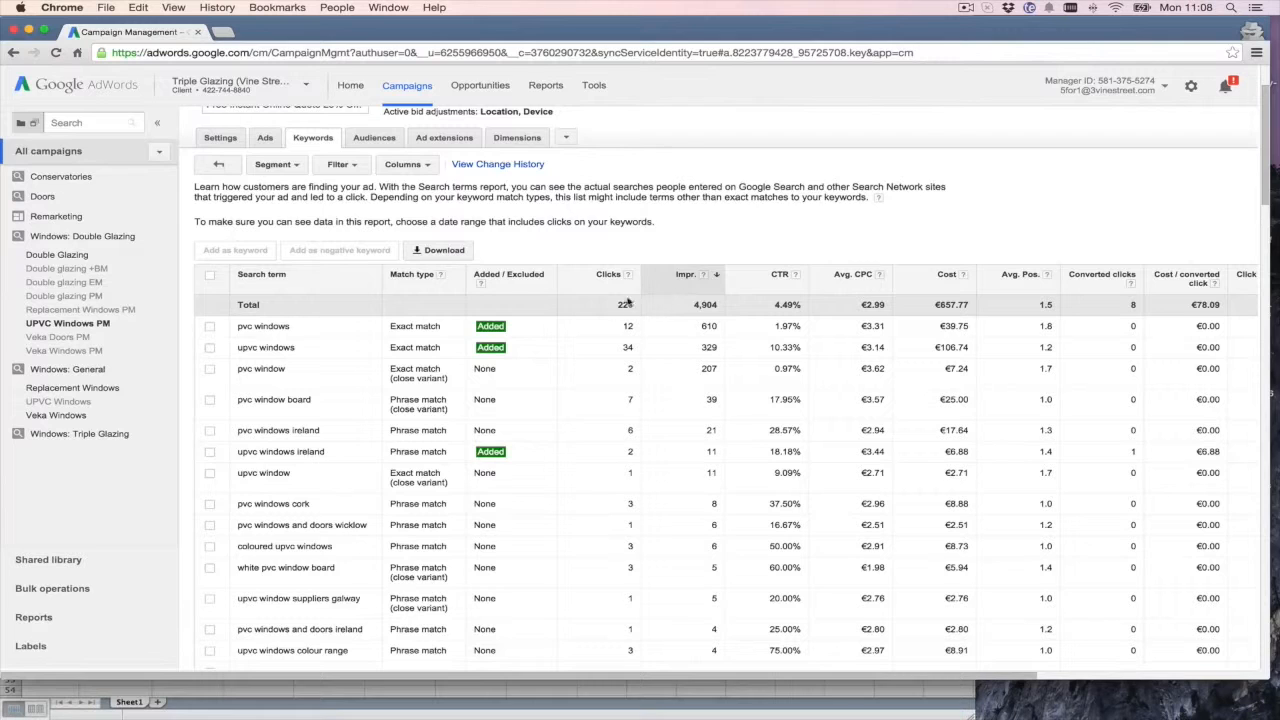
{"action": "left_click", "coordinate": [600, 276]}
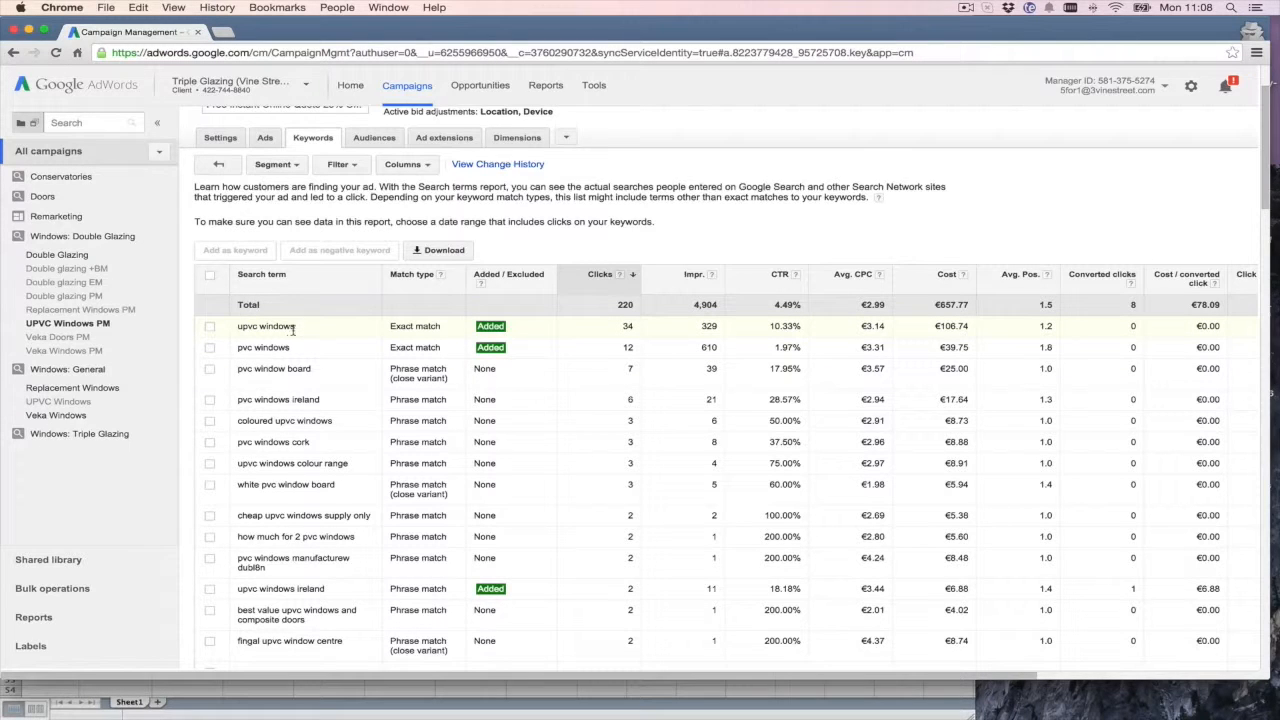
{"action": "mouse_move", "coordinate": [306, 330]}
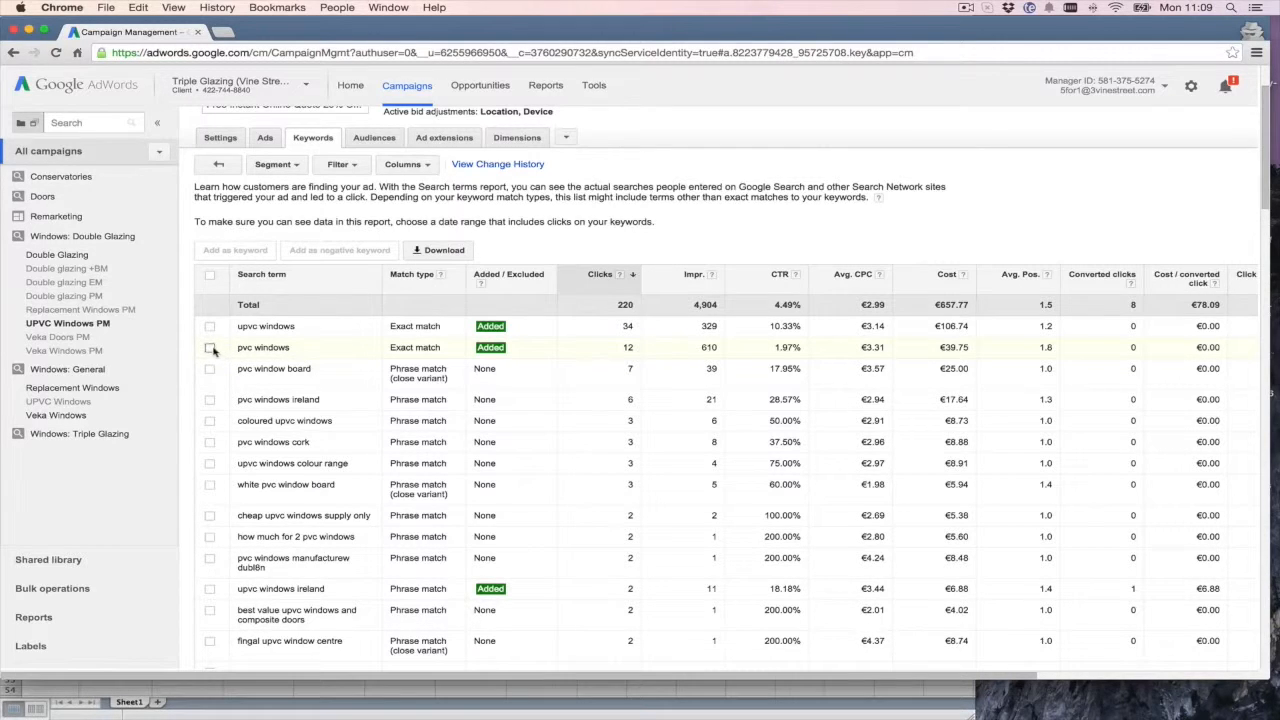
Tick the 'pvc windows' search term row in the report
{"action": "left_click", "coordinate": [210, 348]}
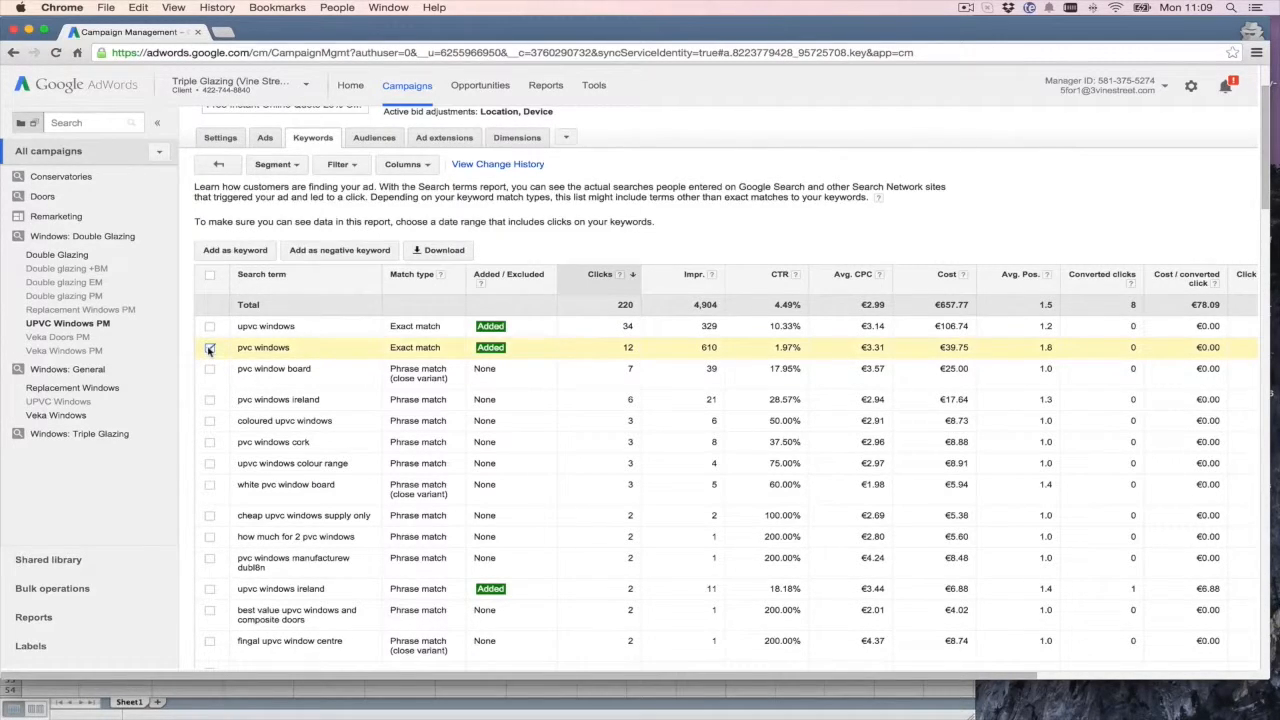
{"action": "left_click", "coordinate": [210, 348]}
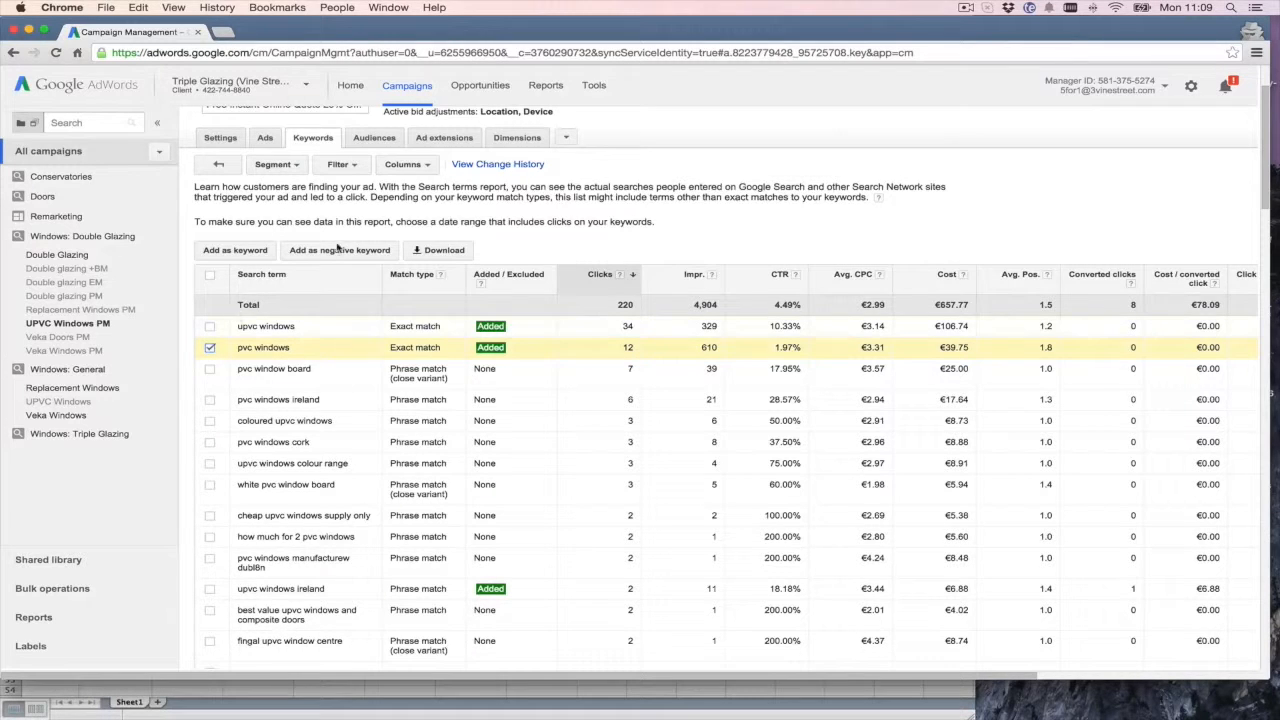
Add 'pvc windows' as a negative keyword and change its brackets to quotes for phrase match
{"action": "left_click", "coordinate": [340, 250]}
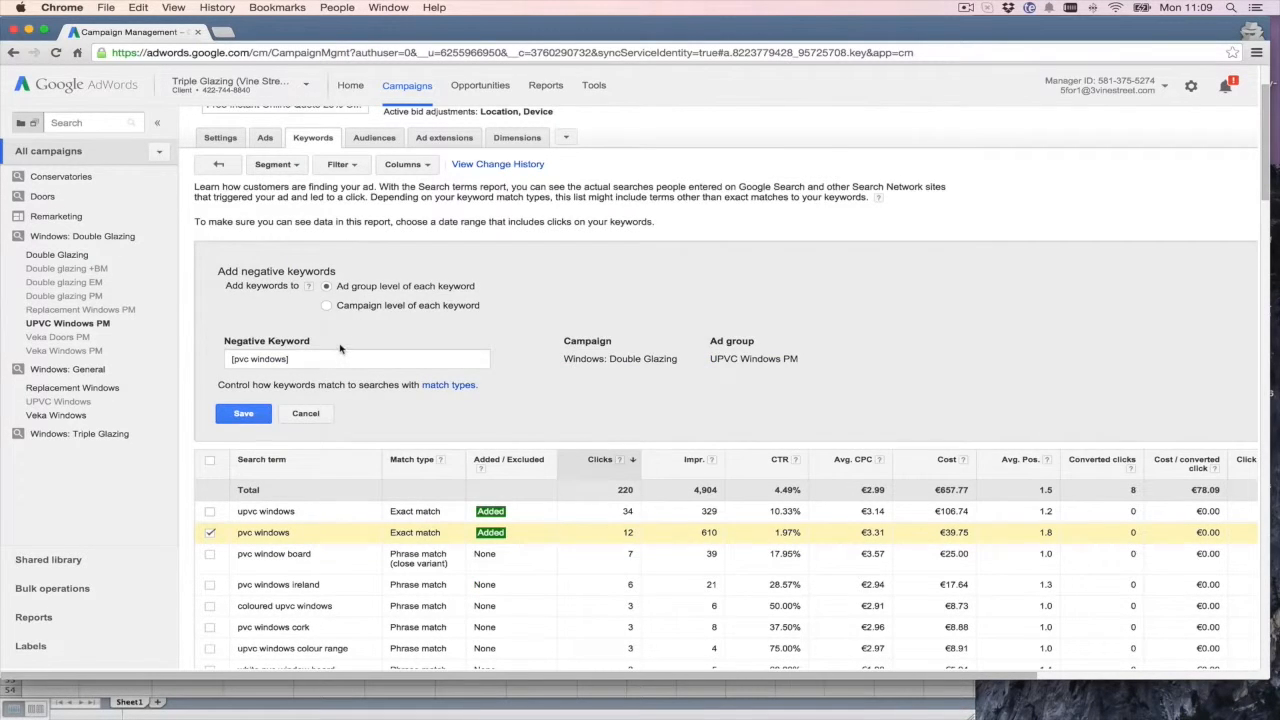
{"action": "mouse_move", "coordinate": [318, 374]}
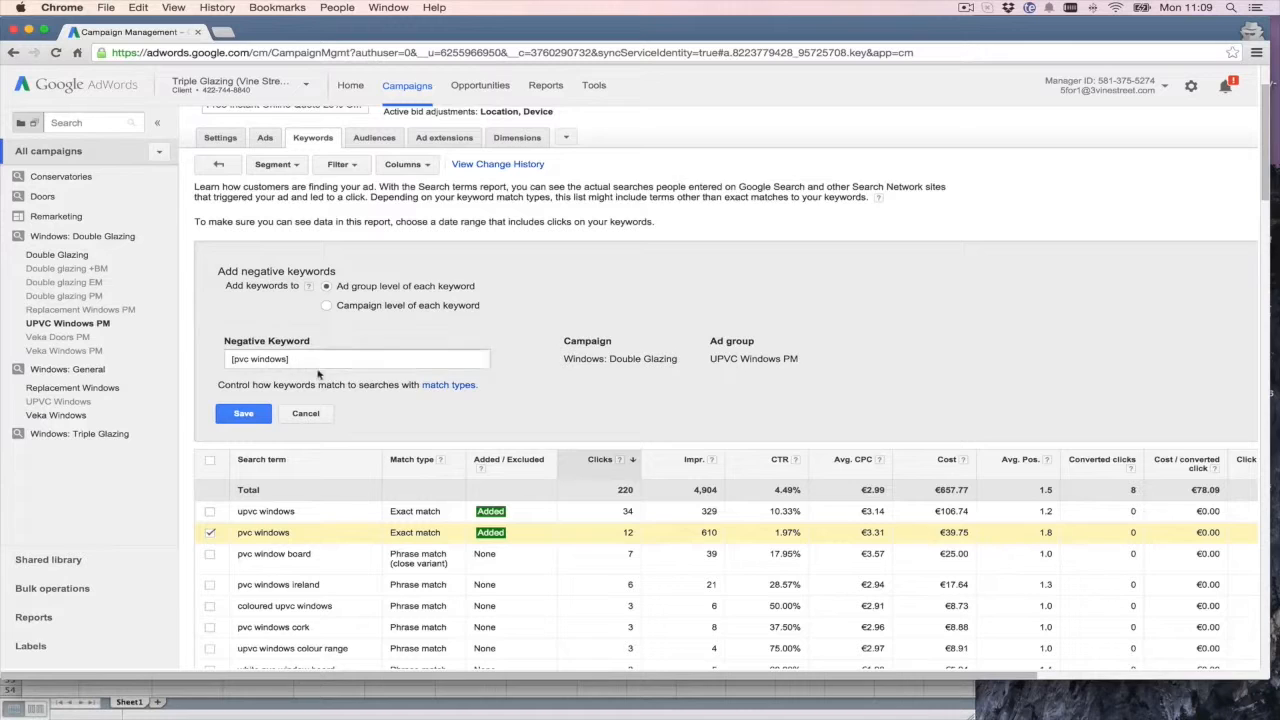
{"action": "left_click", "coordinate": [356, 360]}
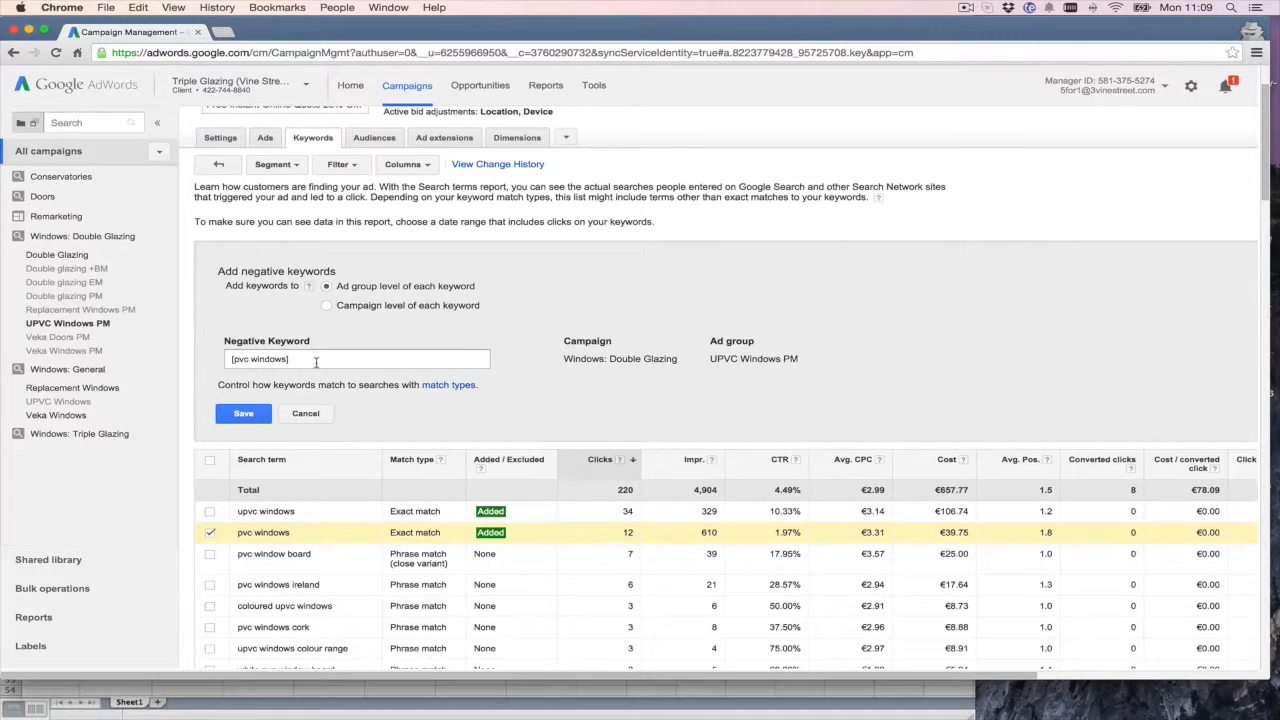
{"action": "left_click", "coordinate": [356, 360]}
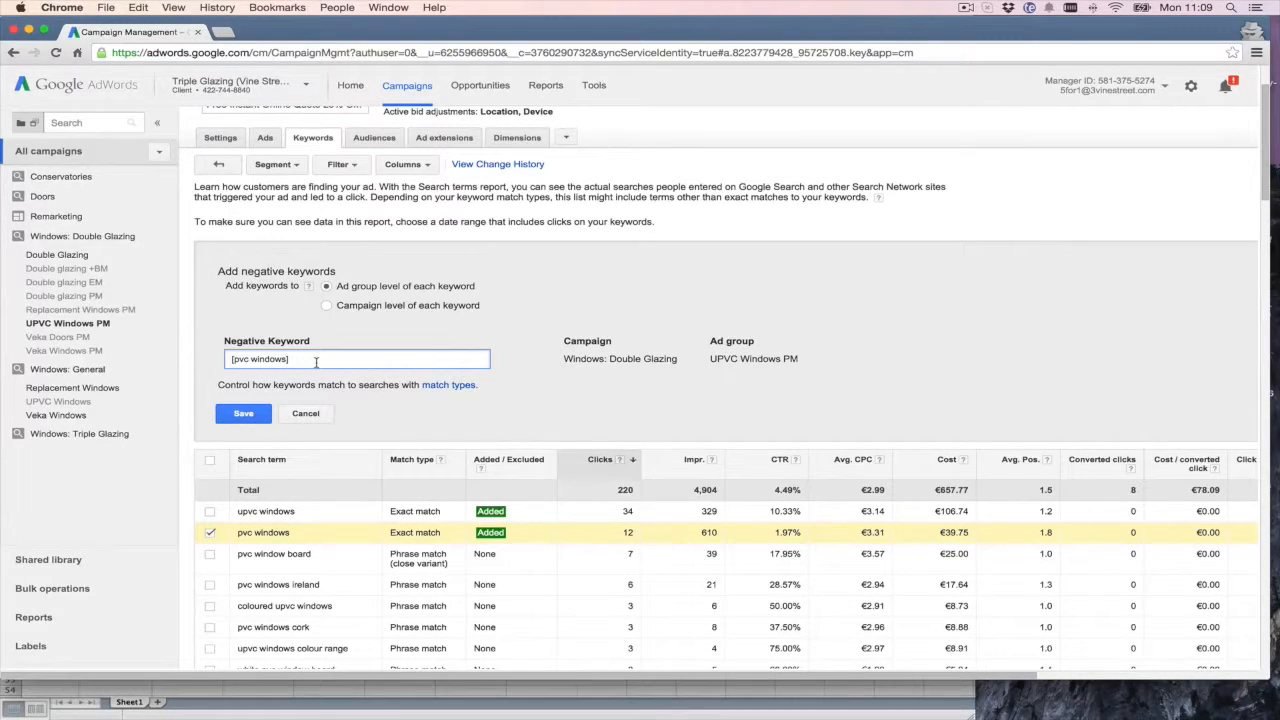
{"action": "type", "text": "\""}
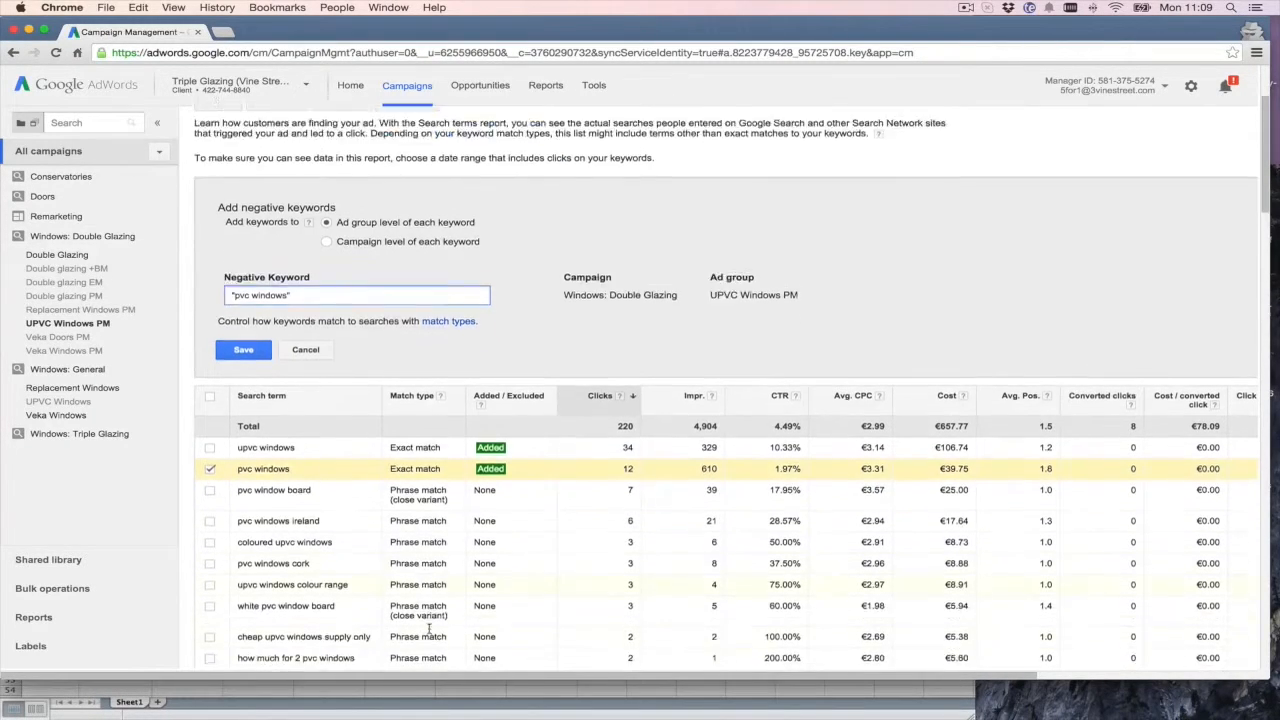
{"action": "scroll", "scroll_direction": "down", "scroll_amount": 3}
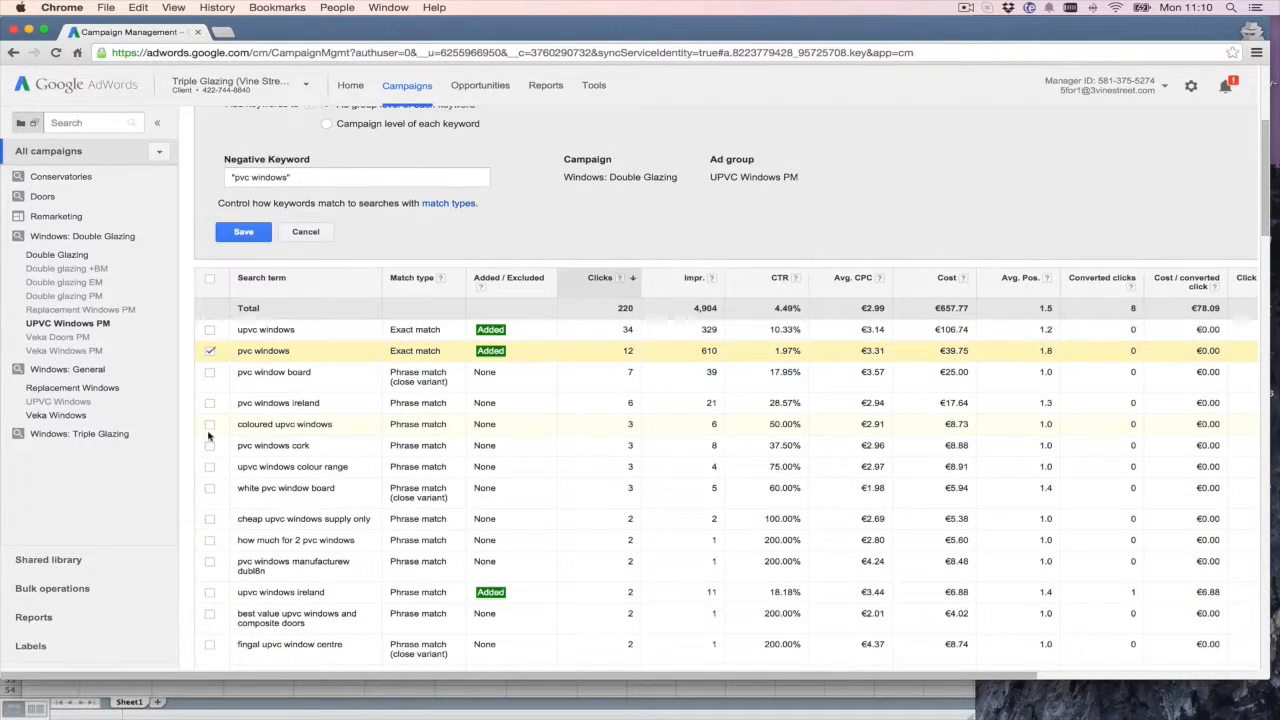
Tick the 'coloured upvc windows' search term instead of the abandoned negative
{"action": "left_click", "coordinate": [210, 424]}
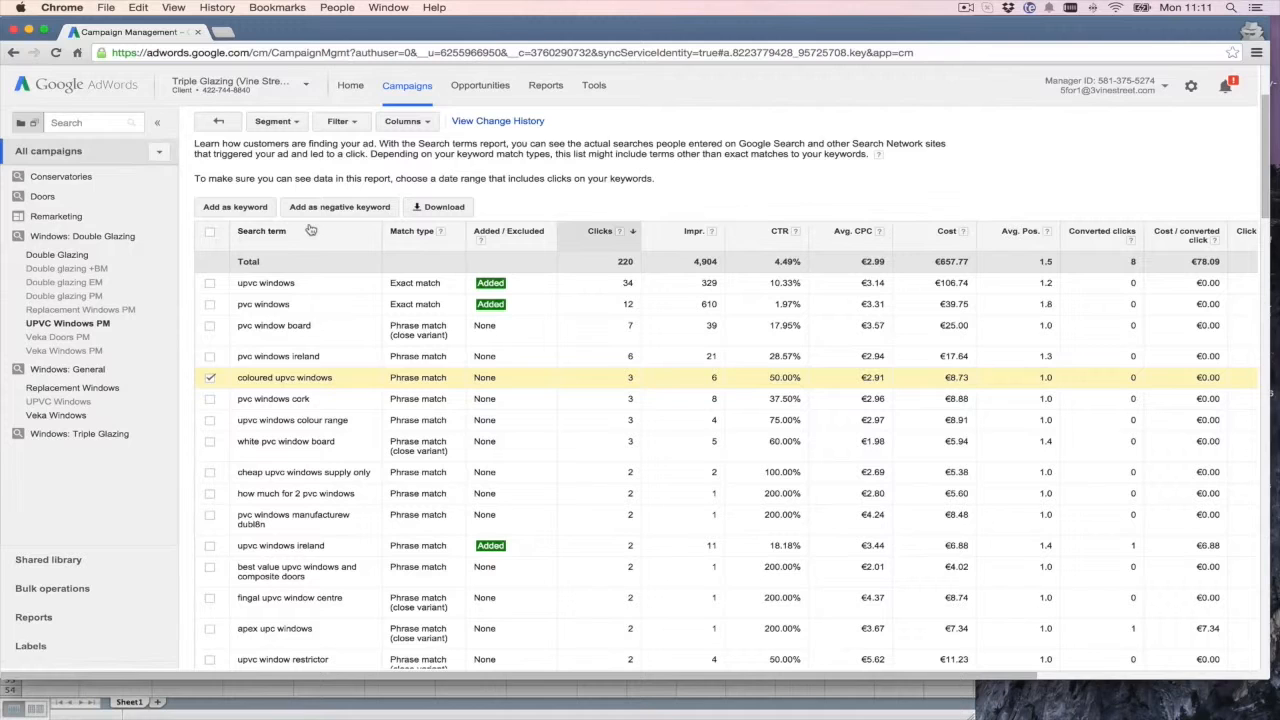
Show the ad group's Dimensions Destination URL report, which returns no data
{"action": "left_click", "coordinate": [210, 376]}
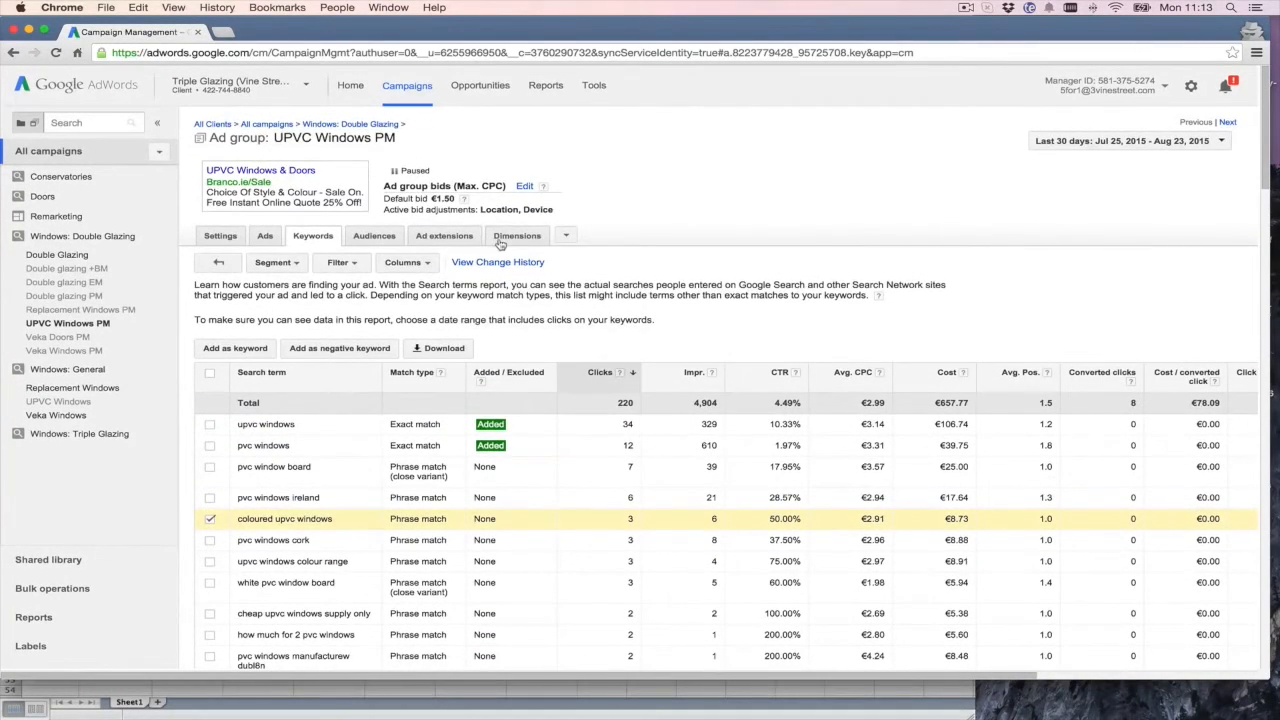
{"action": "left_click", "coordinate": [516, 236]}
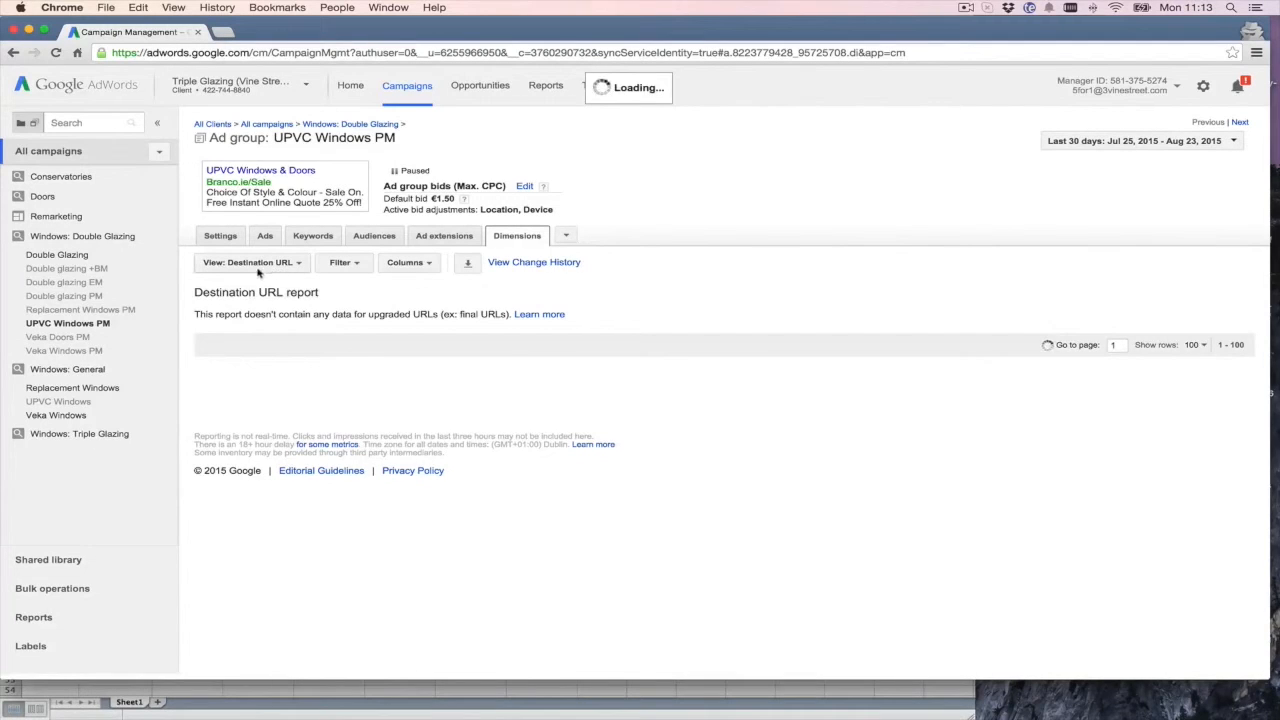